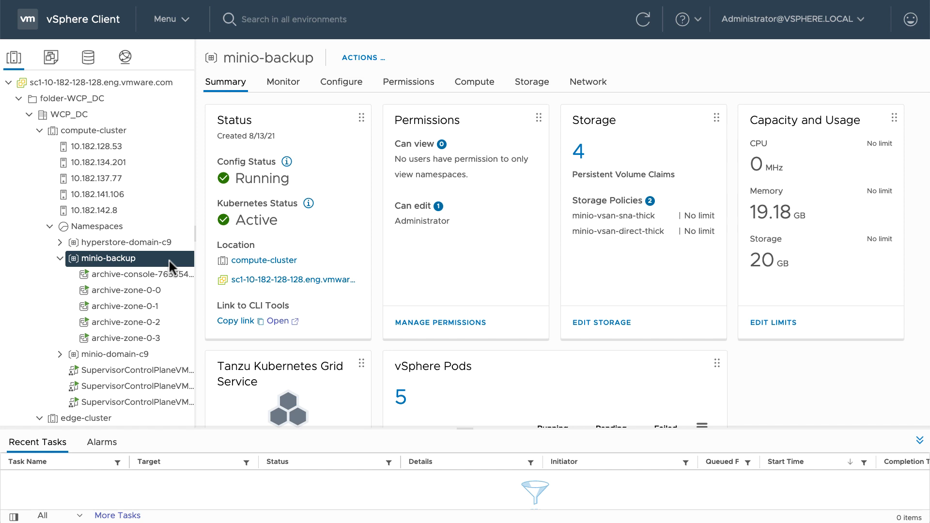
Show the archive MinIO tenant's Health view from compute-cluster's Configure > MinIO Tenants list.
click(94, 131)
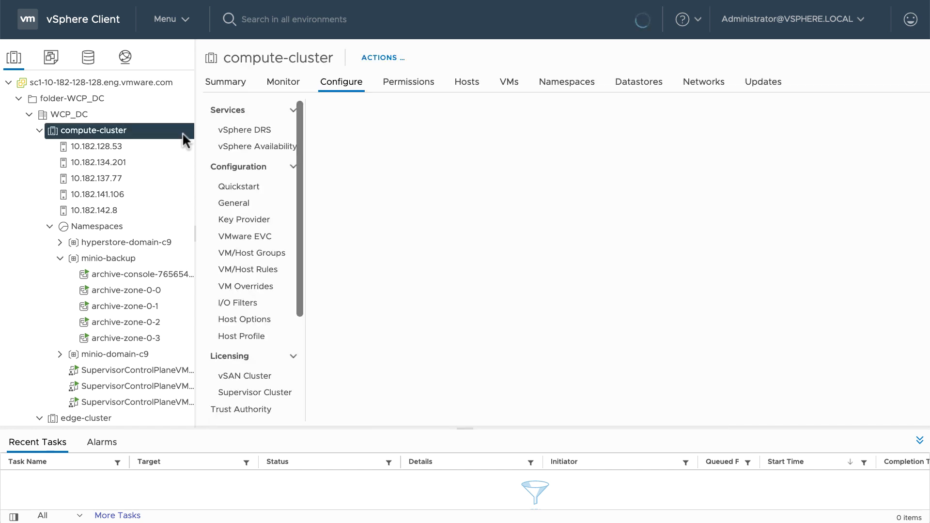
click(422, 165)
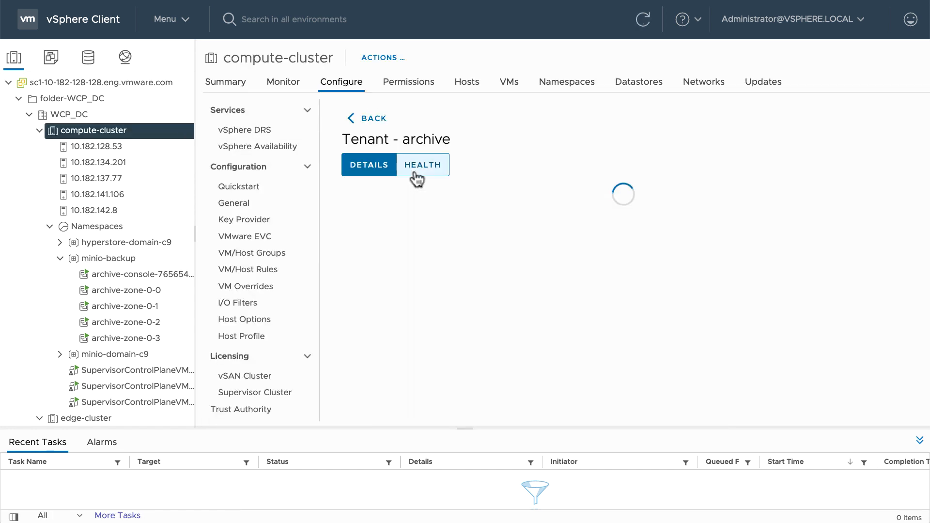
click(423, 165)
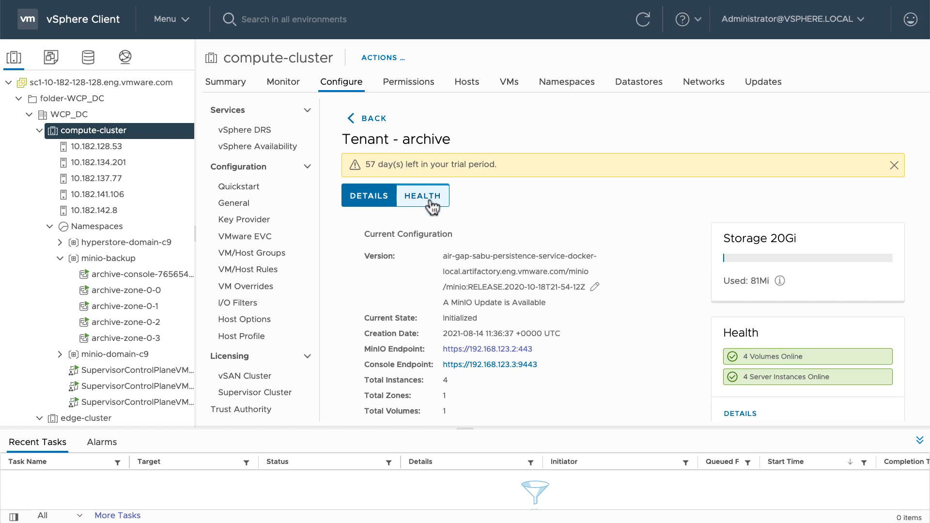
click(422, 194)
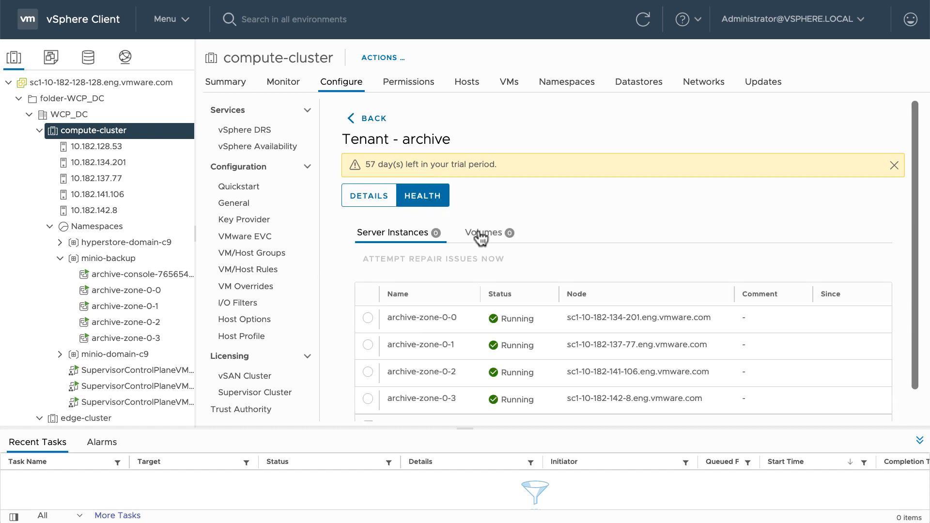
mouse_move(406, 237)
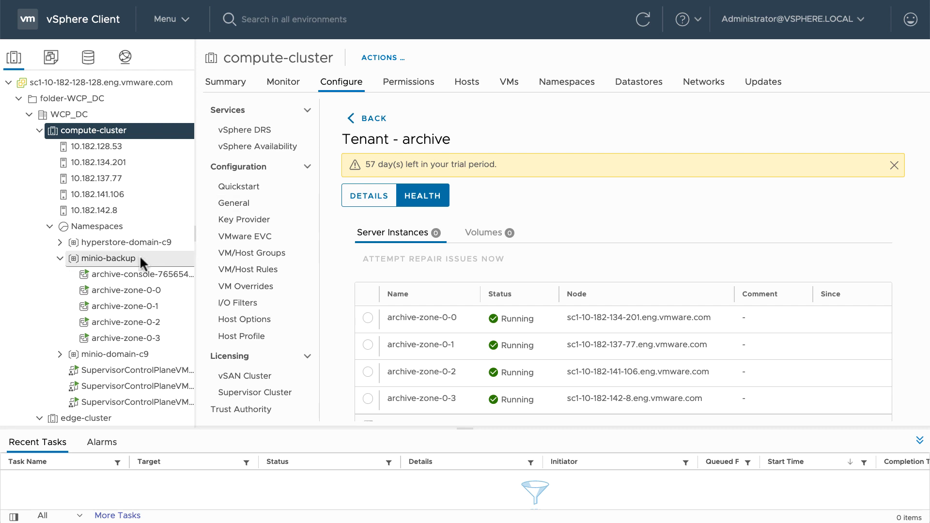
Enter Maintenance Mode on host 10.182.141.106, keeping Ensure accessibility for vSAN data.
click(136, 275)
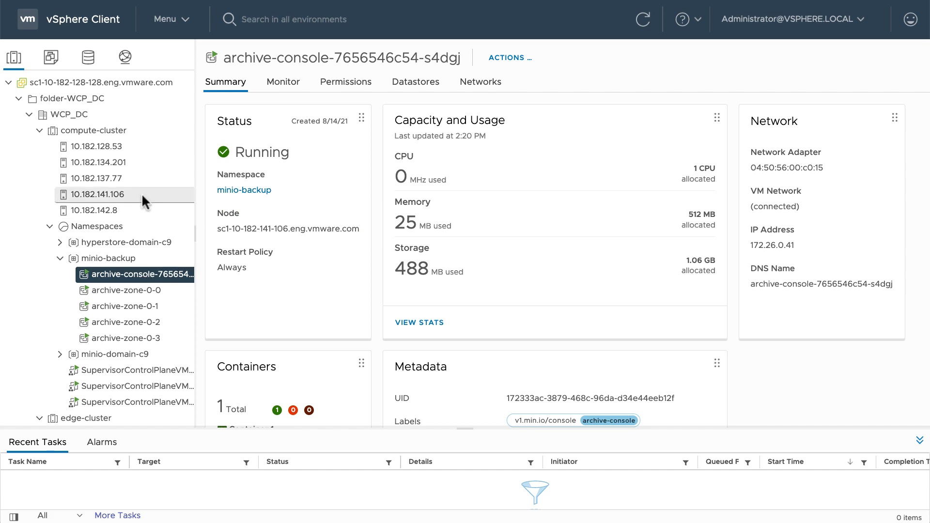
right_click(97, 194)
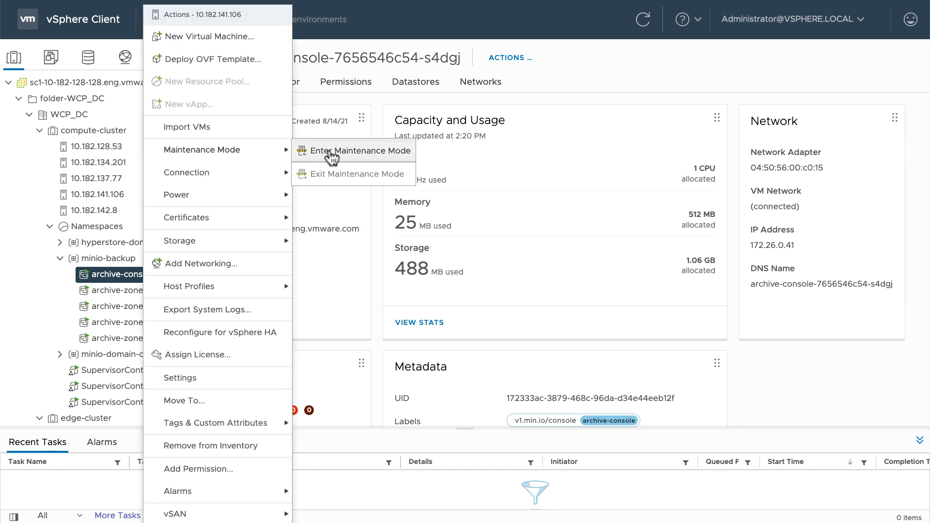
click(352, 152)
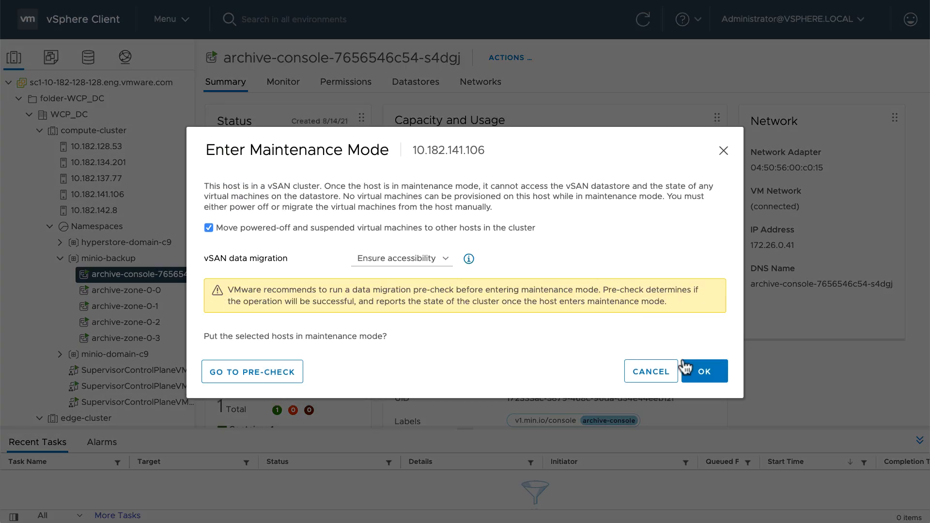
click(703, 371)
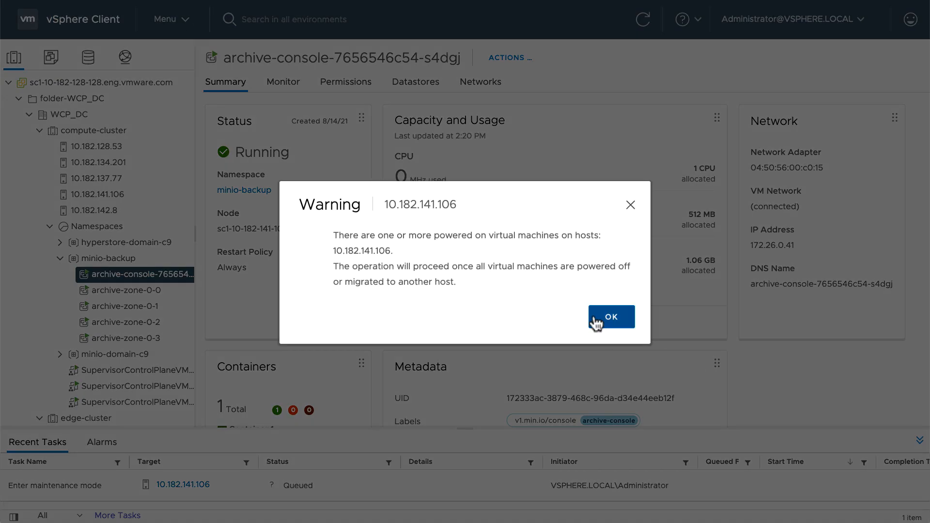
Accept the powered-on VMs warning, then review the minio-backup namespace and the cluster's MinIO tenants list.
click(612, 315)
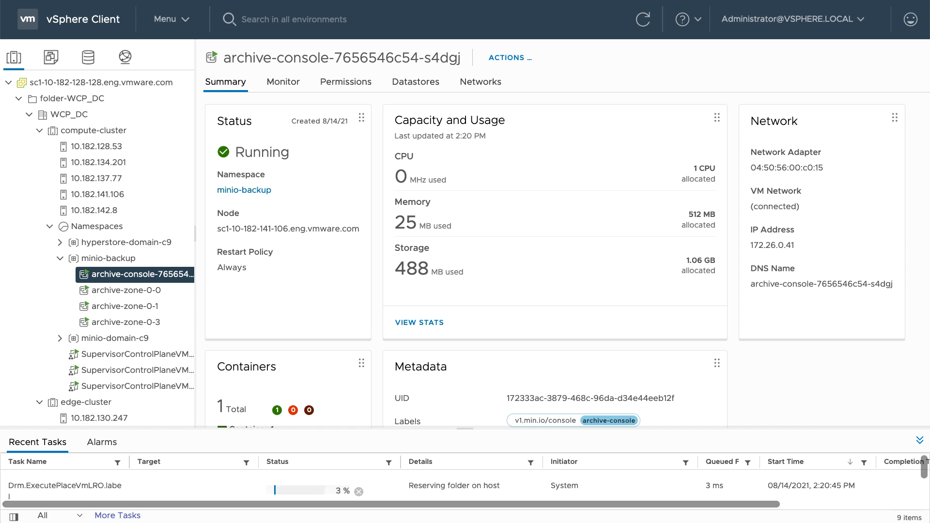
click(136, 274)
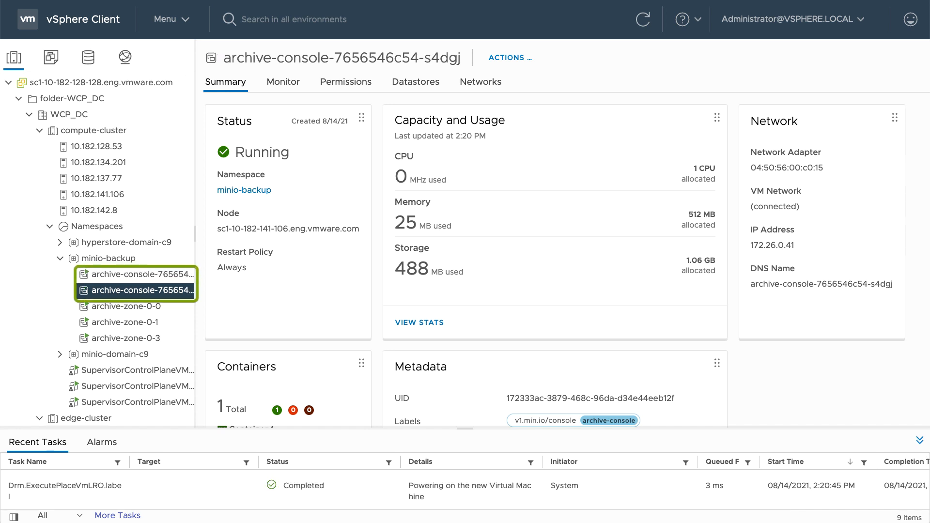
click(108, 258)
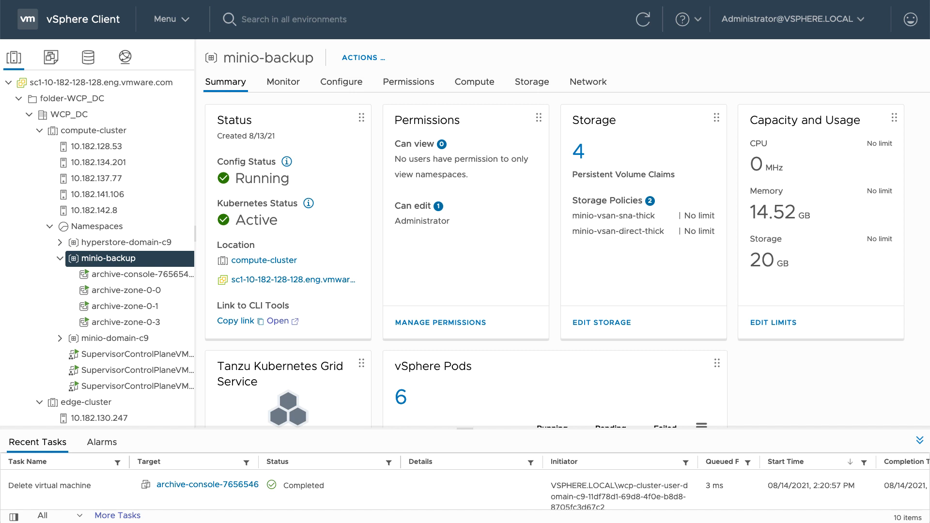
click(96, 131)
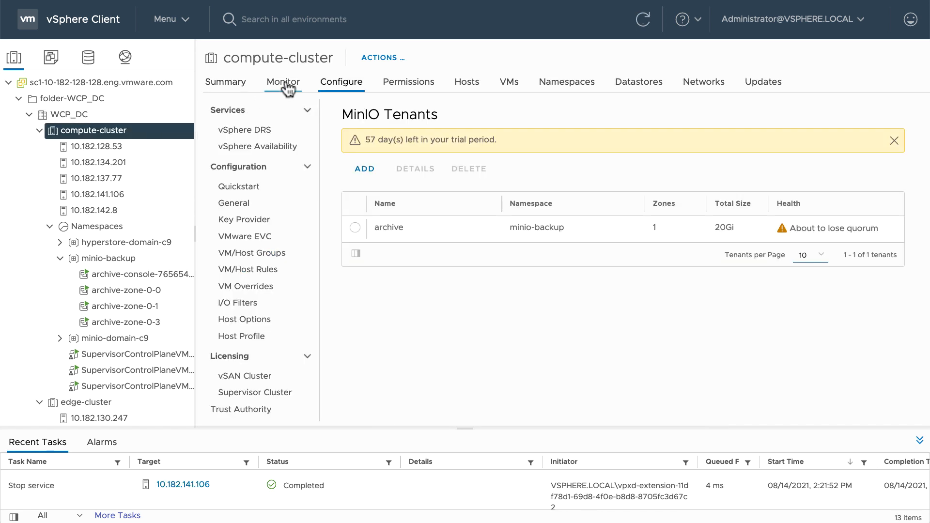
Show compute-cluster's Monitor > vSAN Skyline Health with the MinIO storage check expanded.
click(283, 81)
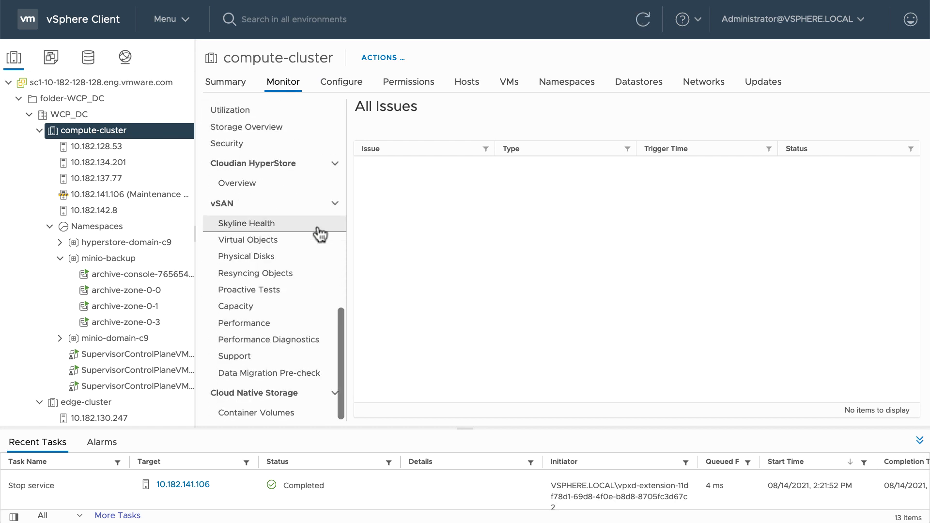
click(246, 223)
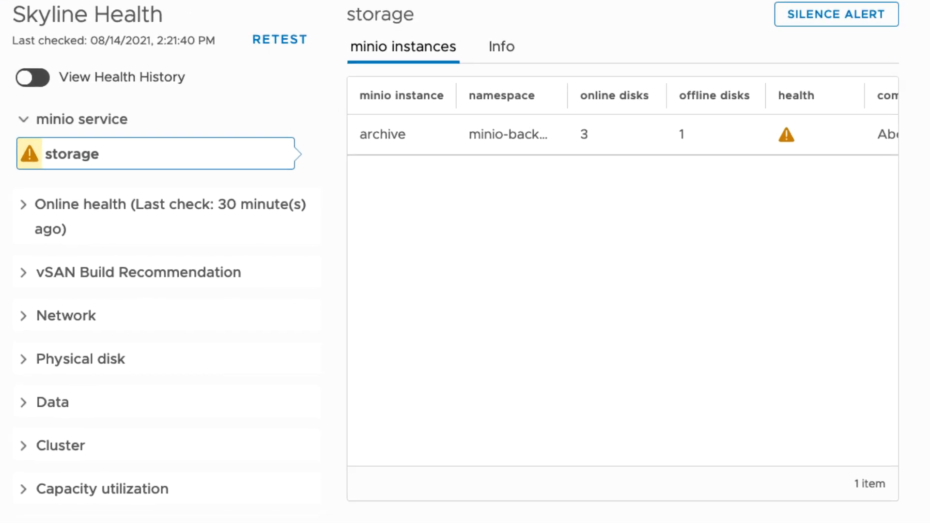
mouse_move(588, 134)
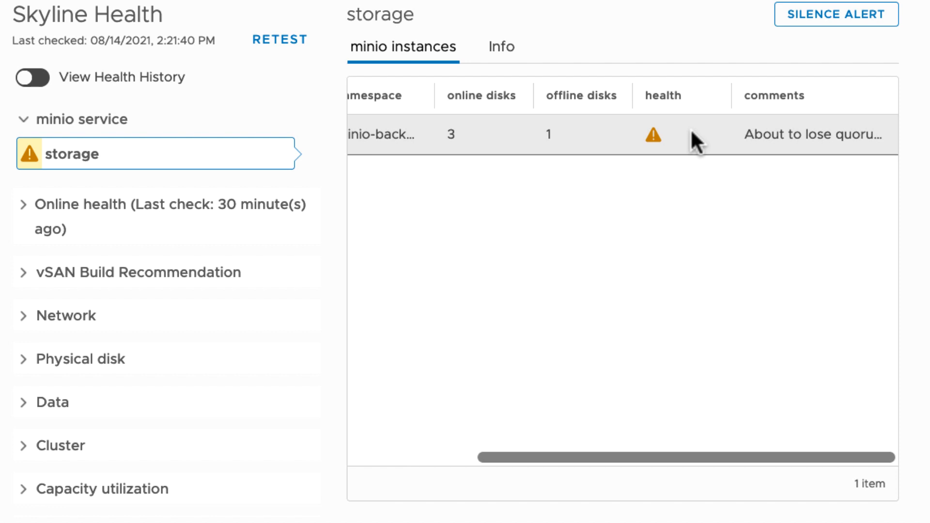
scroll(left, 3)
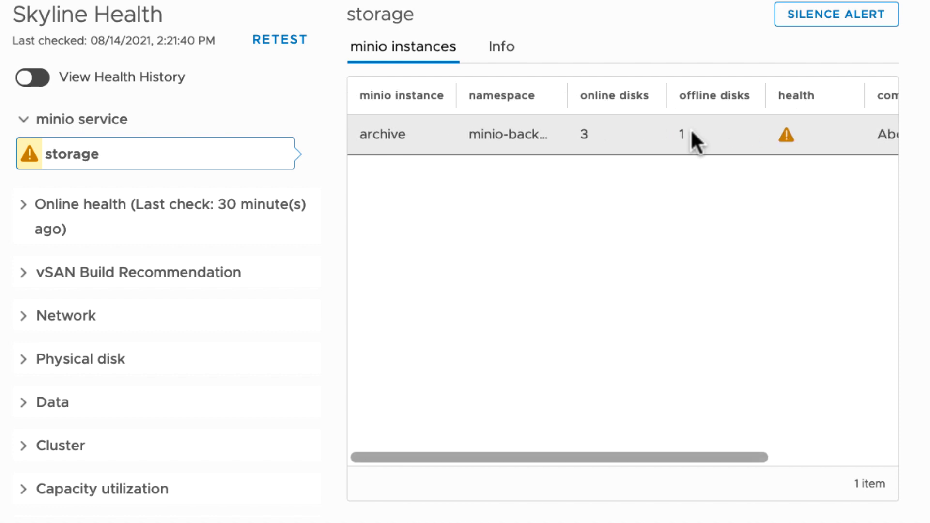
mouse_move(606, 157)
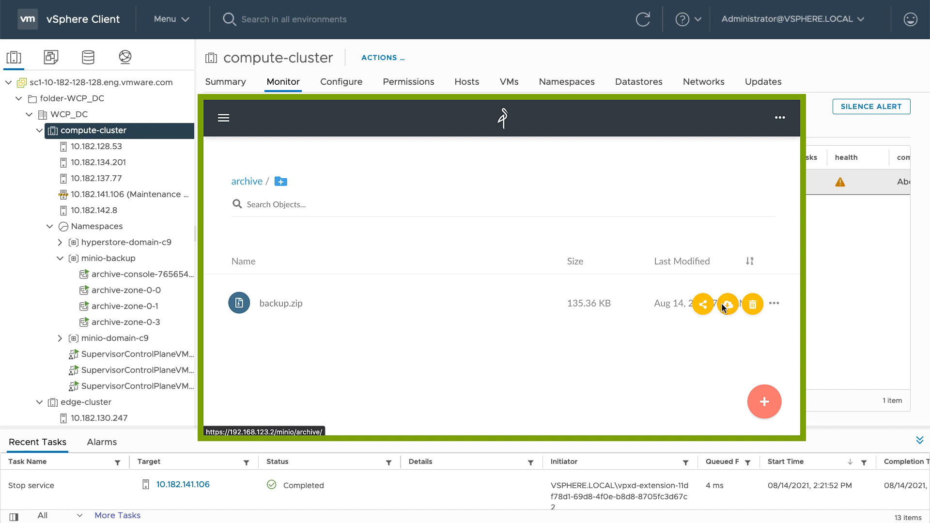
mouse_move(768, 406)
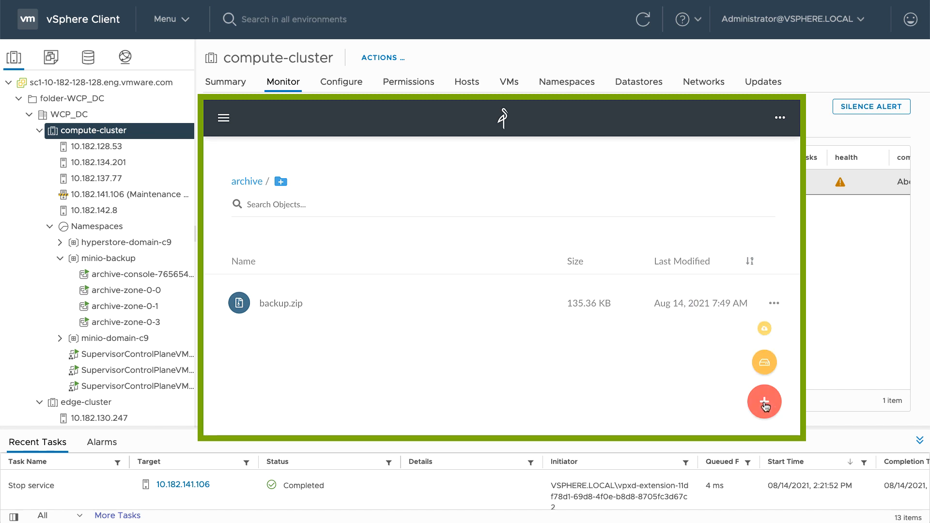
Upload backup 2.zip into the archive bucket from the + menu's Upload file option.
click(765, 329)
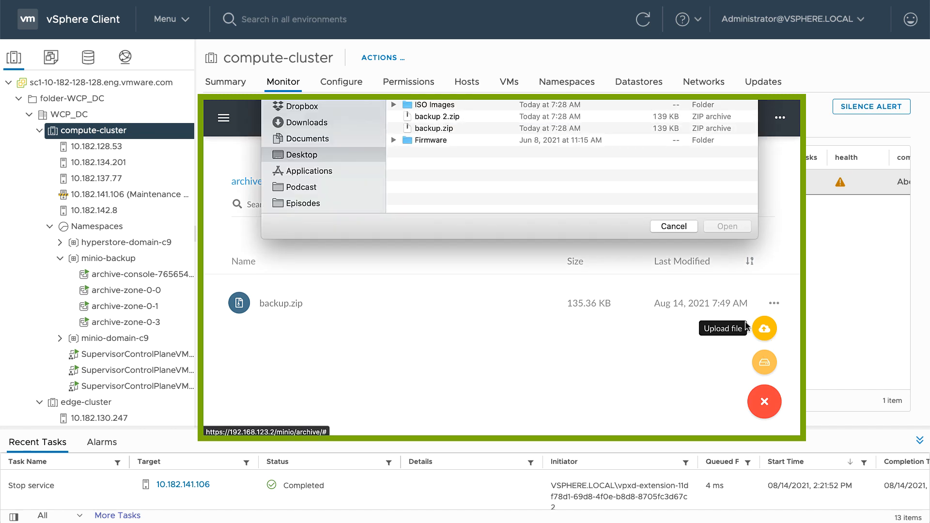
click(727, 226)
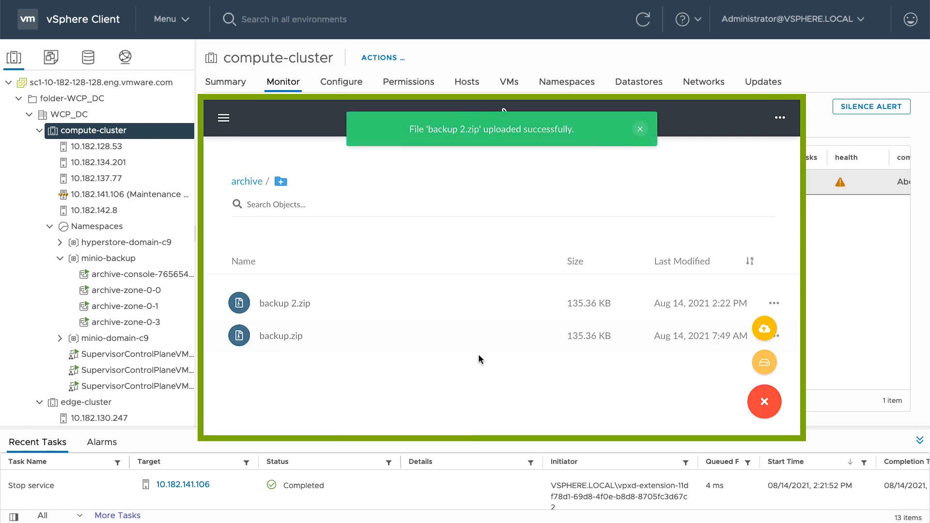
Exit Maintenance Mode on host 10.182.141.106 and let the tasks complete.
right_click(118, 194)
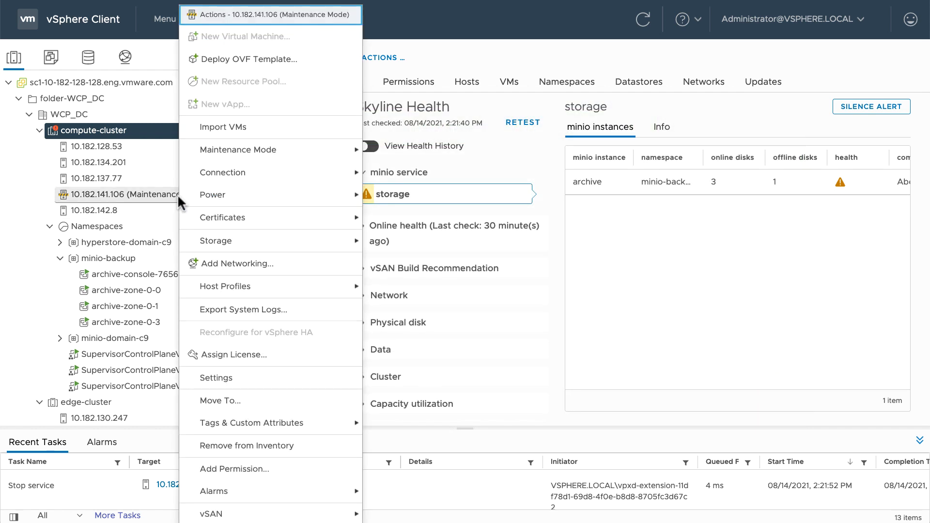
mouse_move(237, 149)
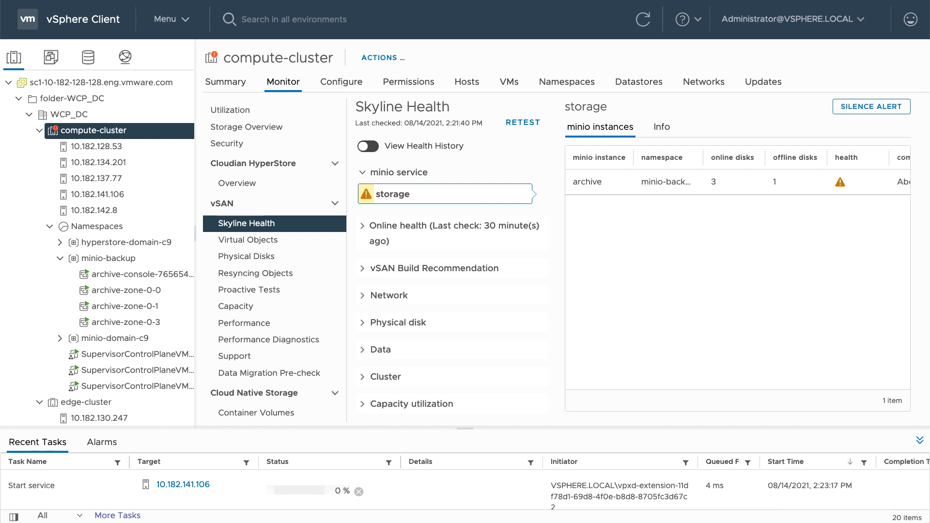
click(122, 322)
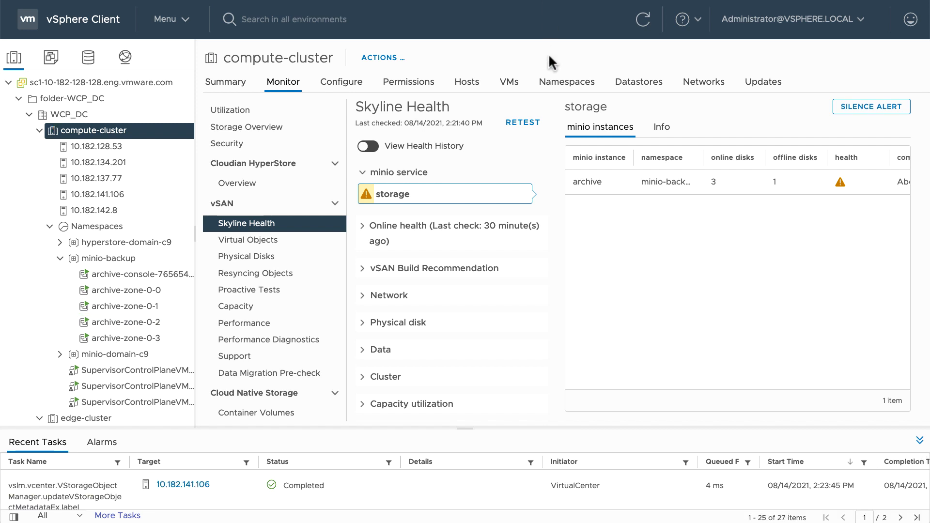
Retest Skyline Health and confirm, so the archive instance shows 4 online disks and 0 offline.
click(522, 123)
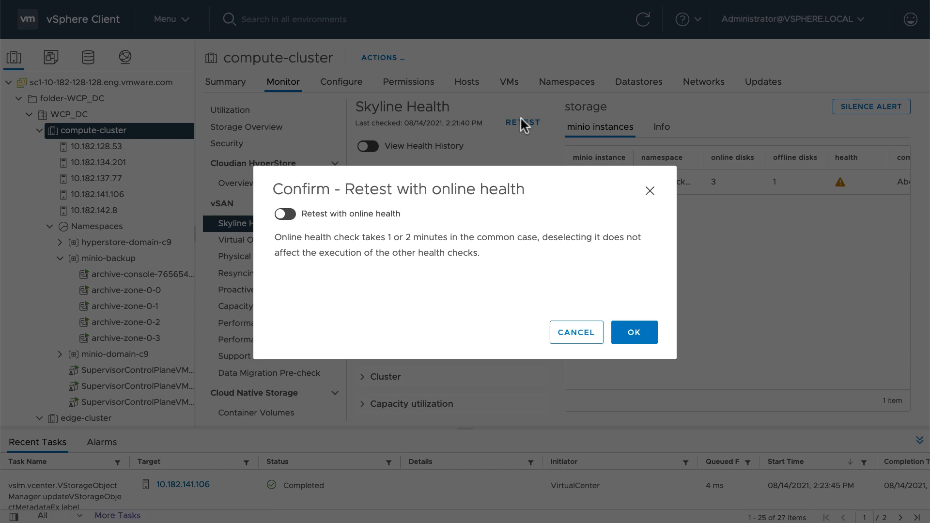
click(634, 332)
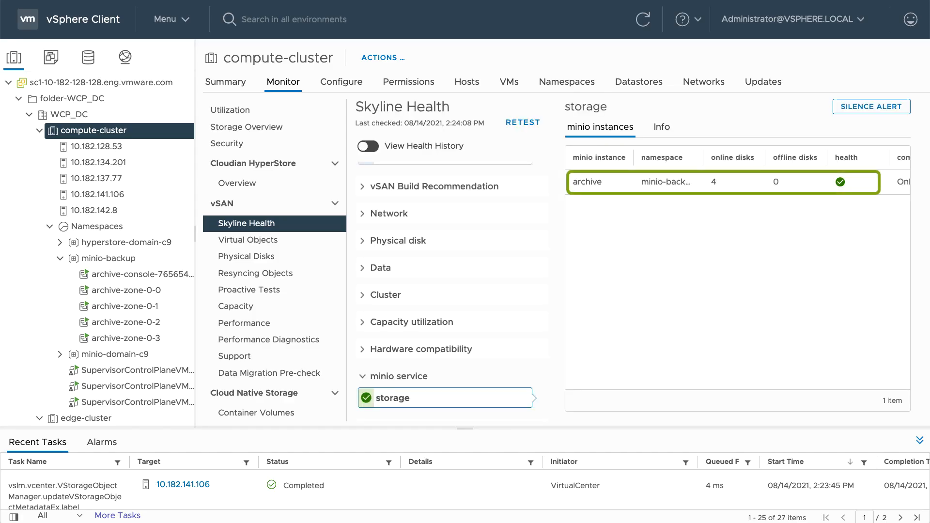
mouse_move(542, 56)
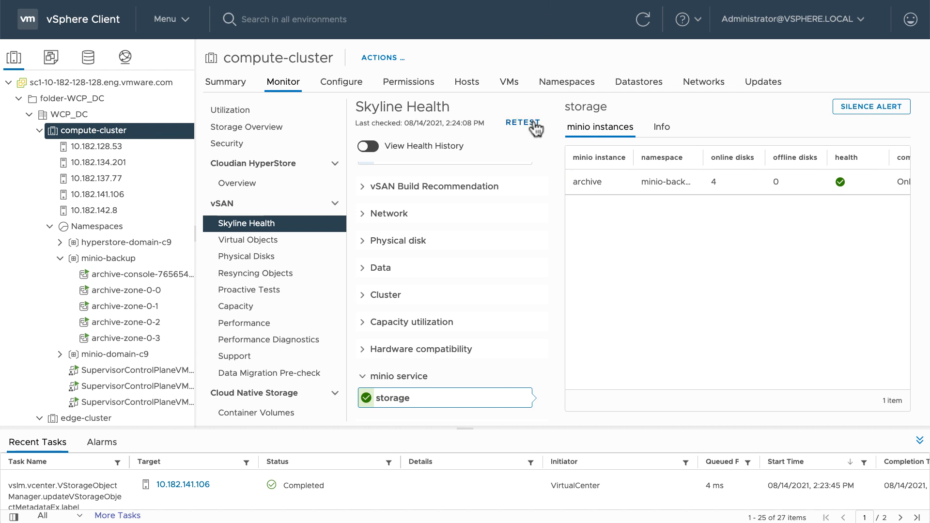
mouse_move(346, 92)
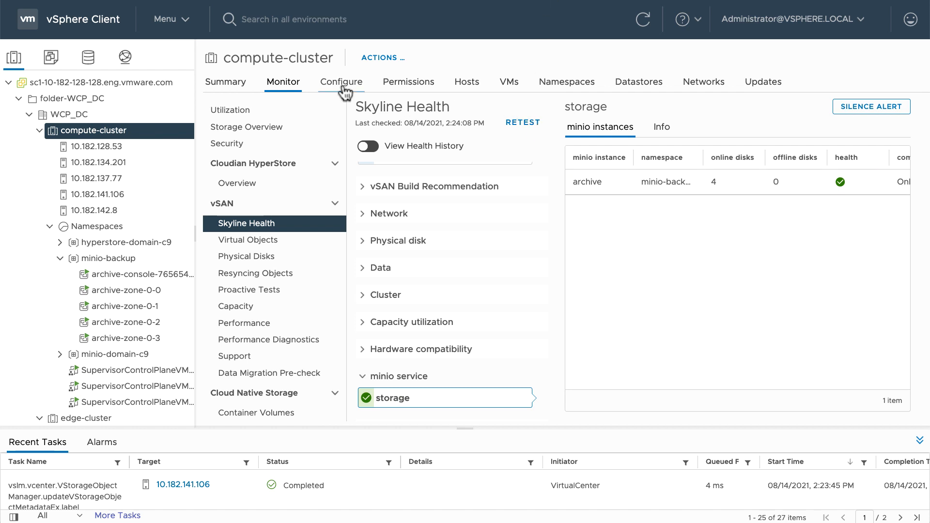
Show the archive tenant's Health view again, with archive-zone-0-2 among the four running instances.
click(342, 81)
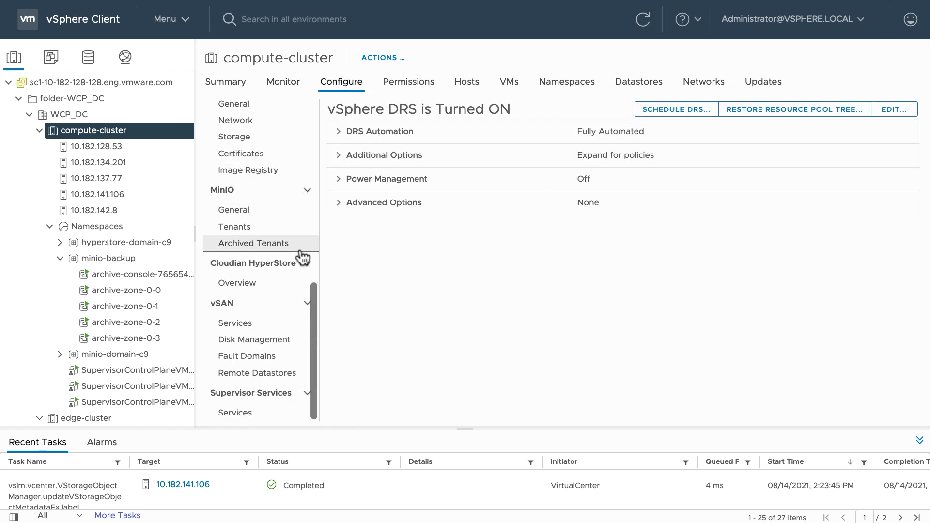
click(234, 227)
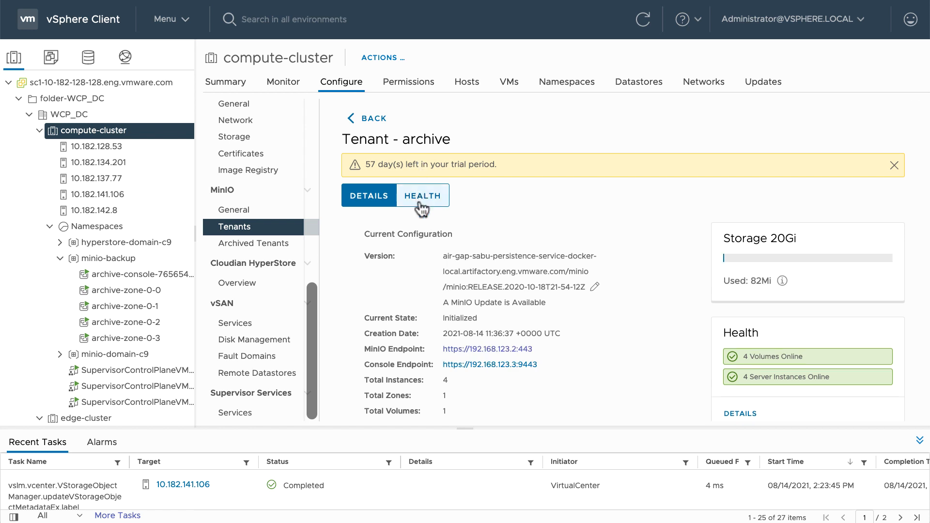
click(421, 195)
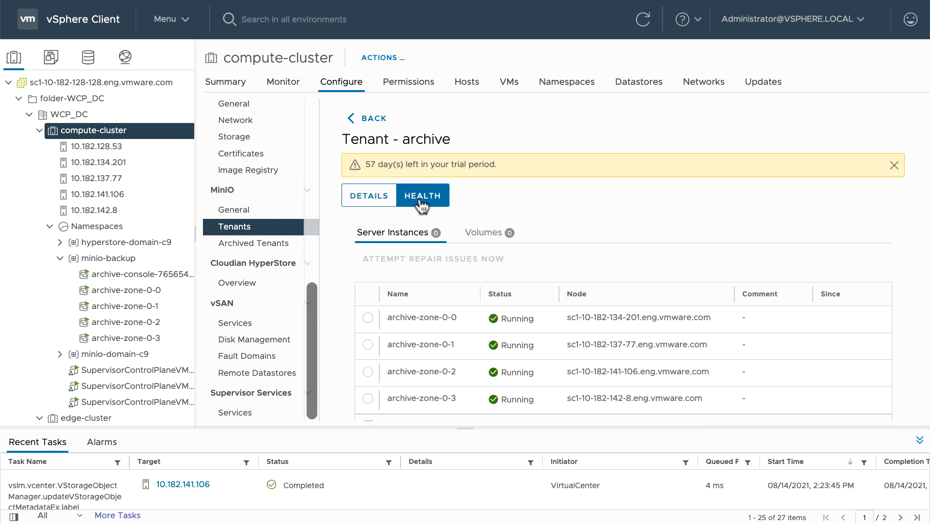